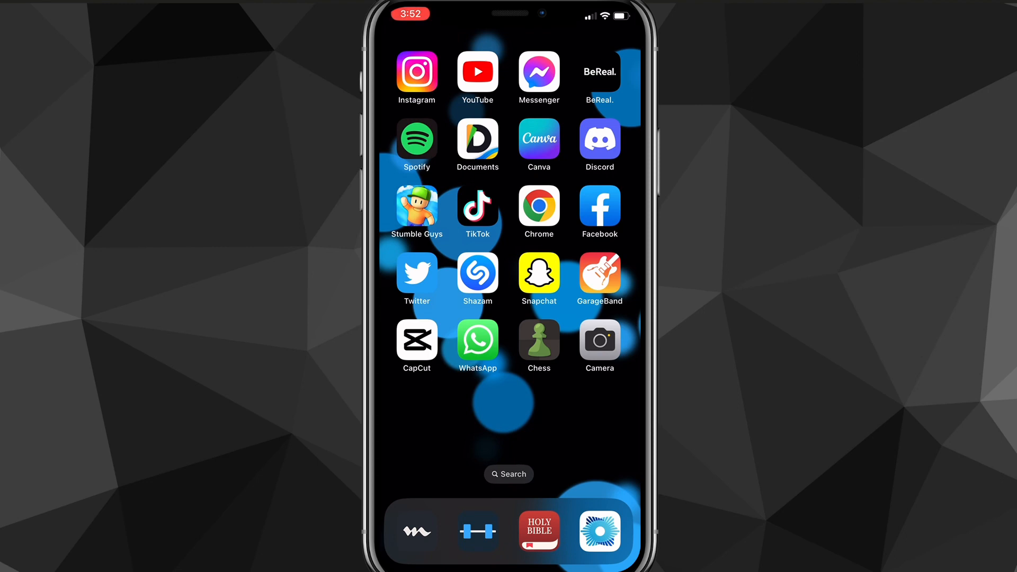
Step: Launch Settings from Spotlight search and go to the Notifications page
click(509, 474)
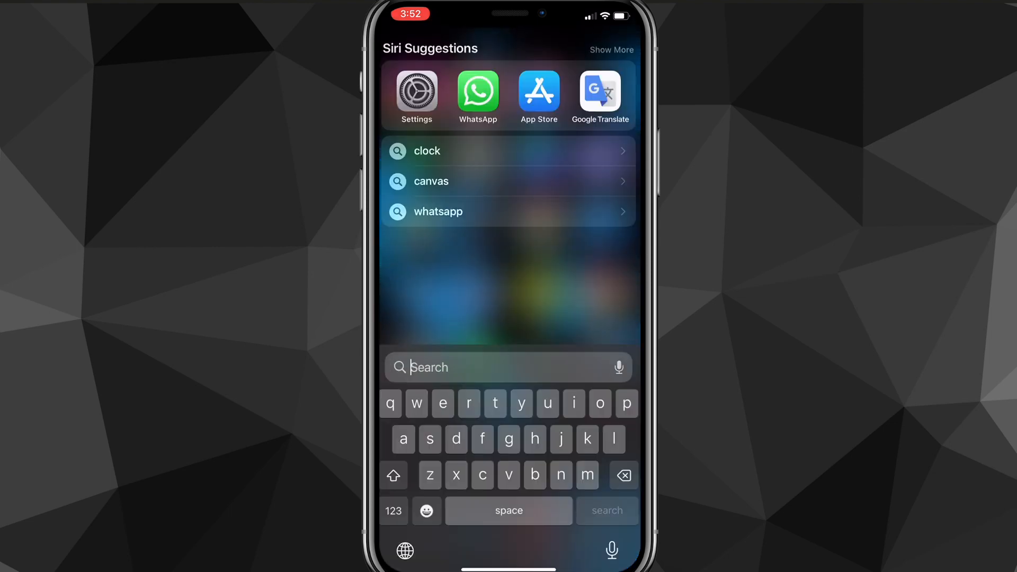
click(417, 89)
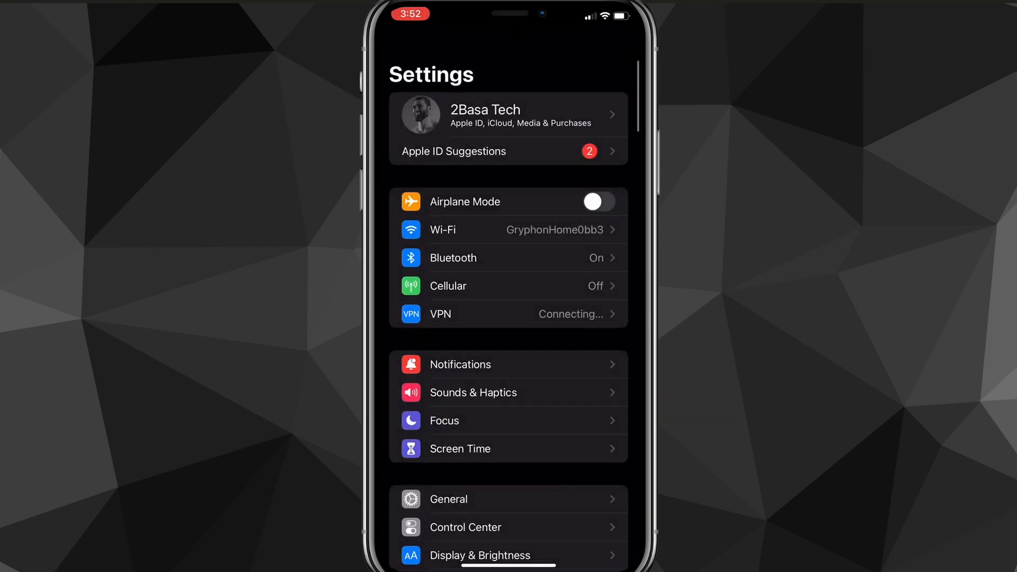
scroll(down, 3)
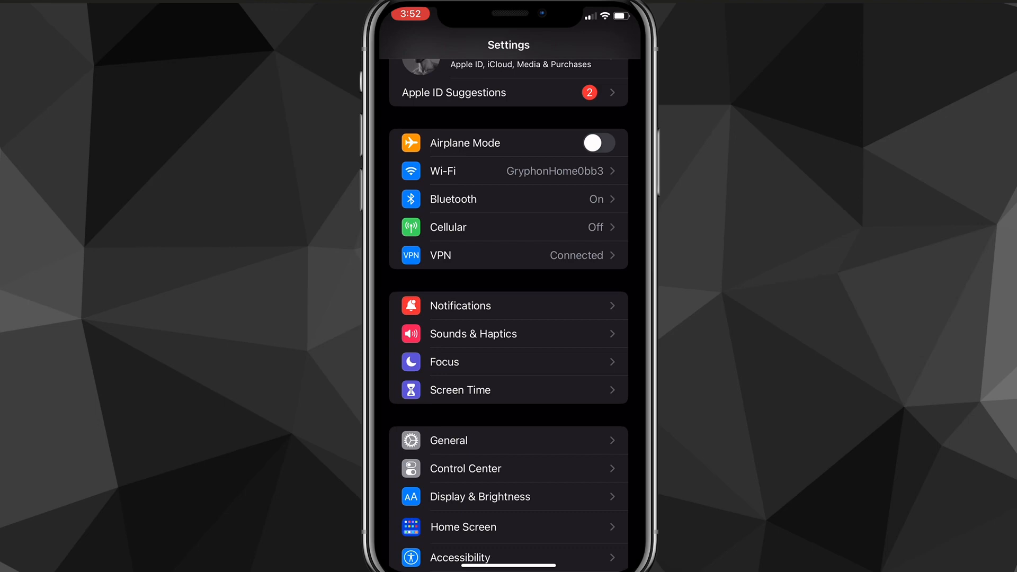
click(459, 305)
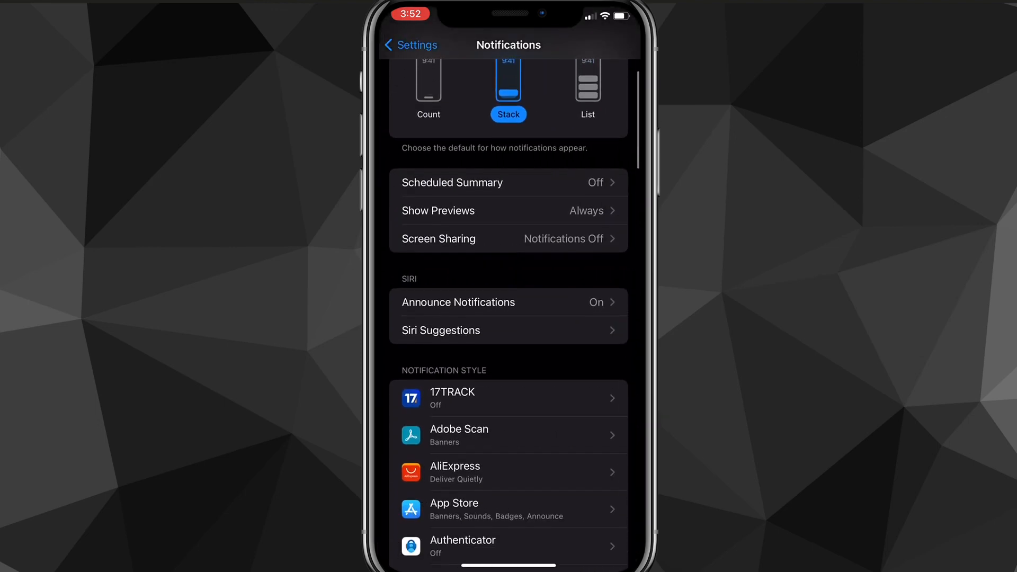
Step: Scroll the notifications app list down to find WhatsApp
scroll(down, 3)
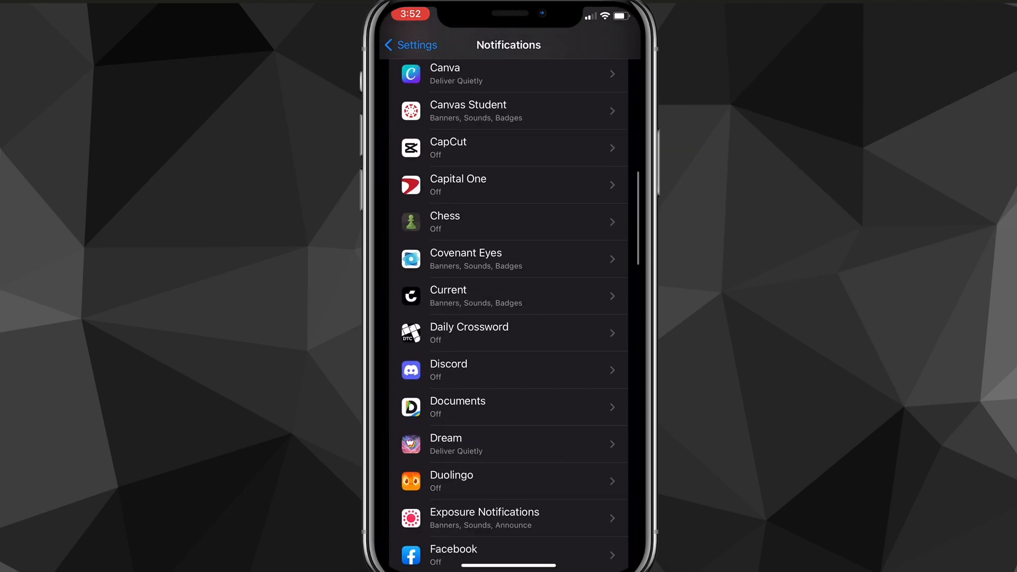
scroll(down, 3)
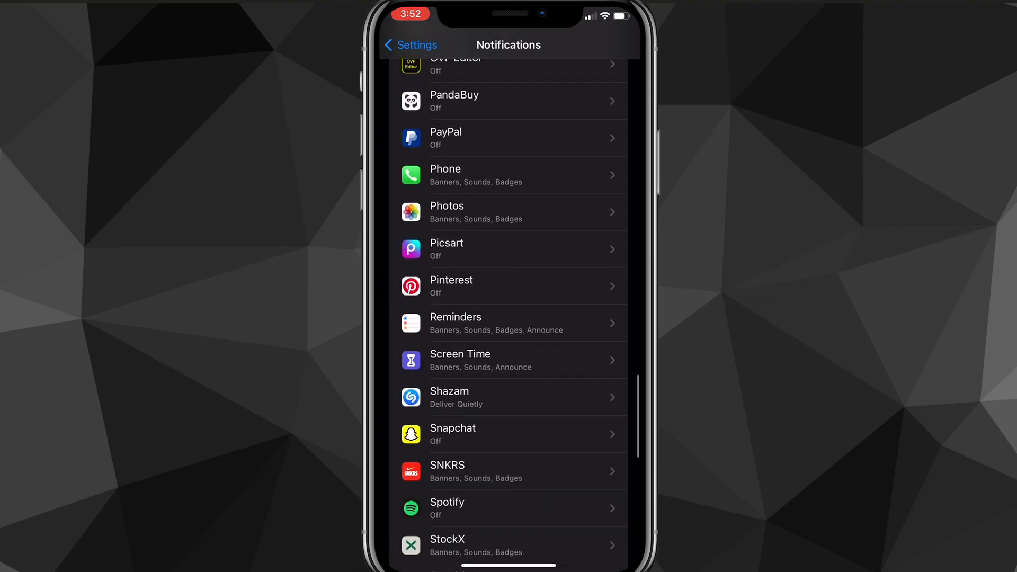
scroll(down, 3)
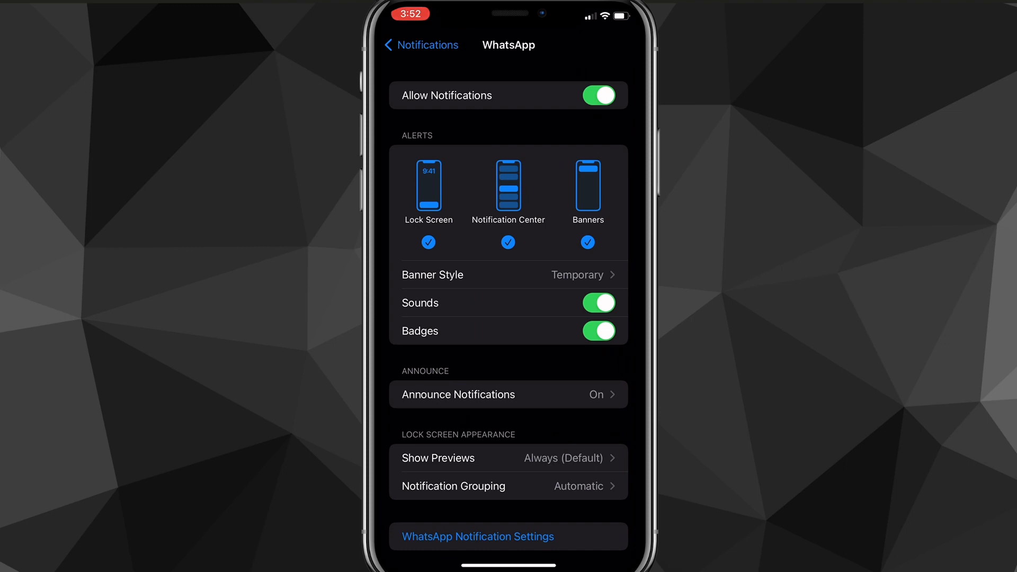
Step: Jump from iOS Settings to WhatsApp's own in-app notification preferences
scroll(down, 3)
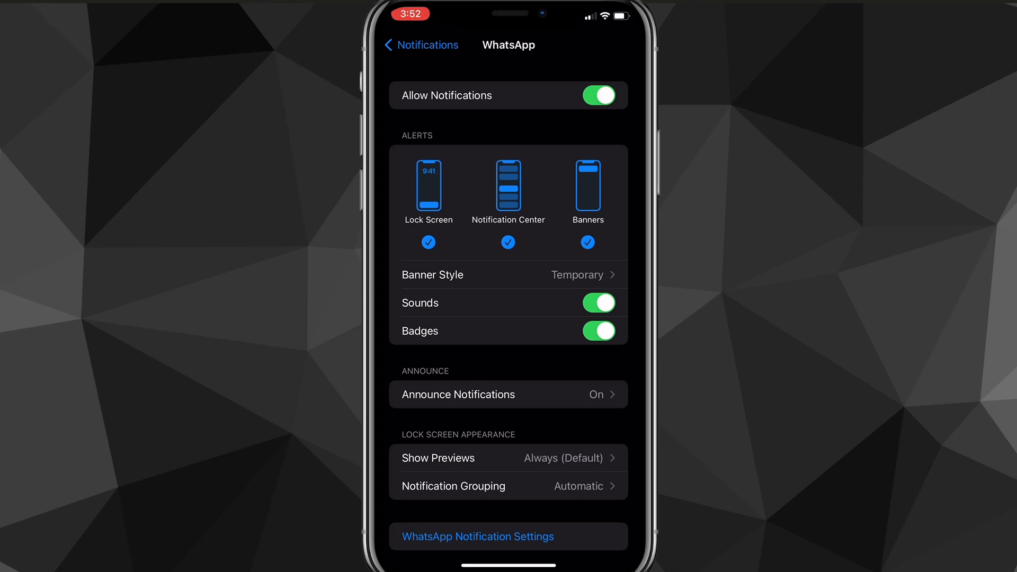
click(479, 536)
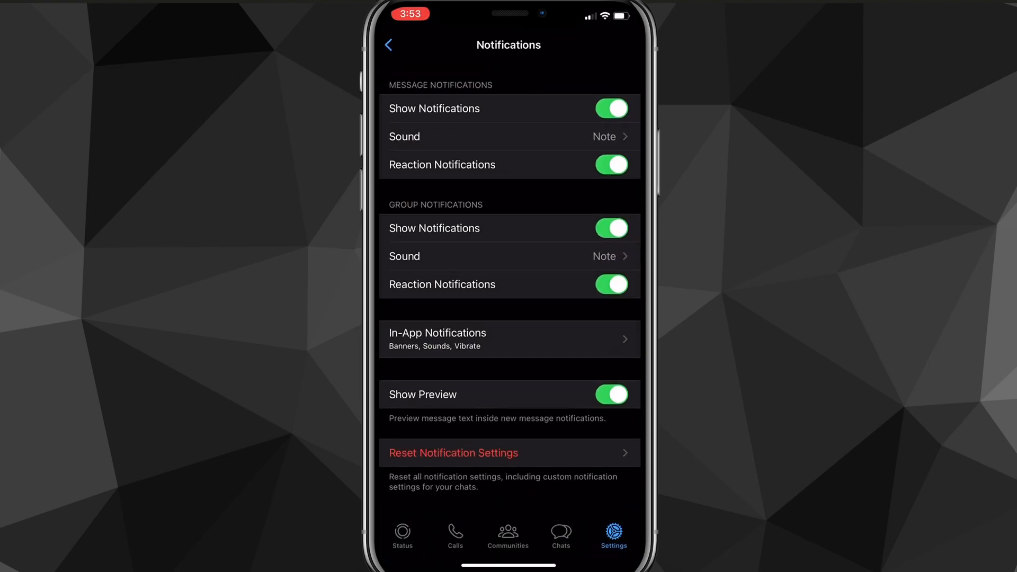
Step: Go back to WhatsApp's main settings and open the Chats settings page
click(389, 45)
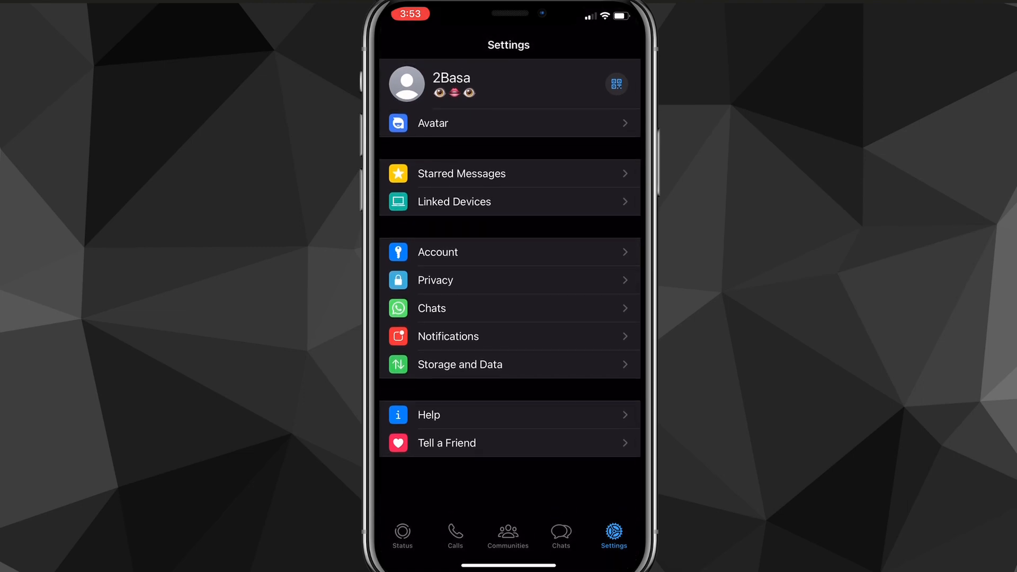
scroll(down, 3)
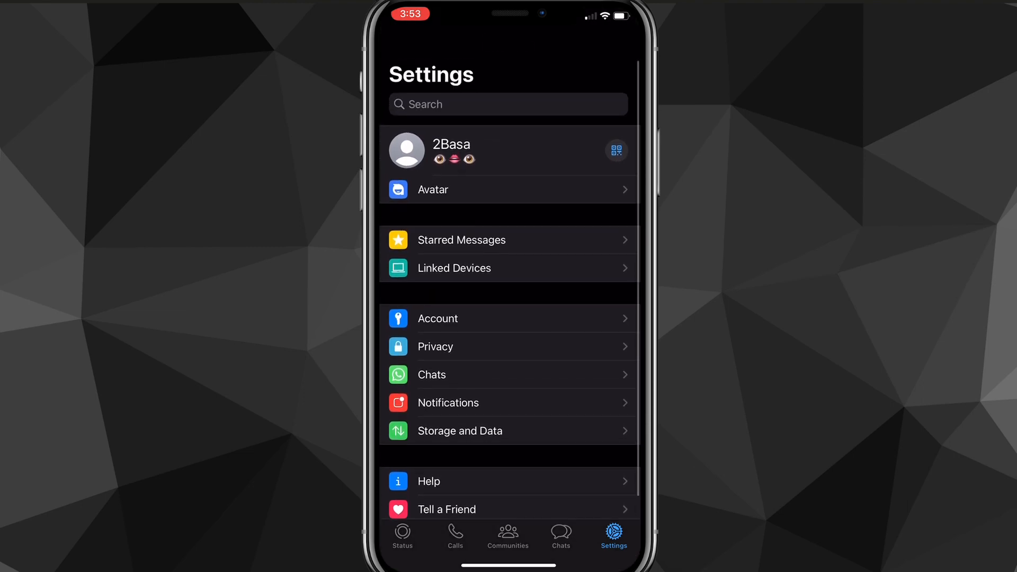
scroll(down, 3)
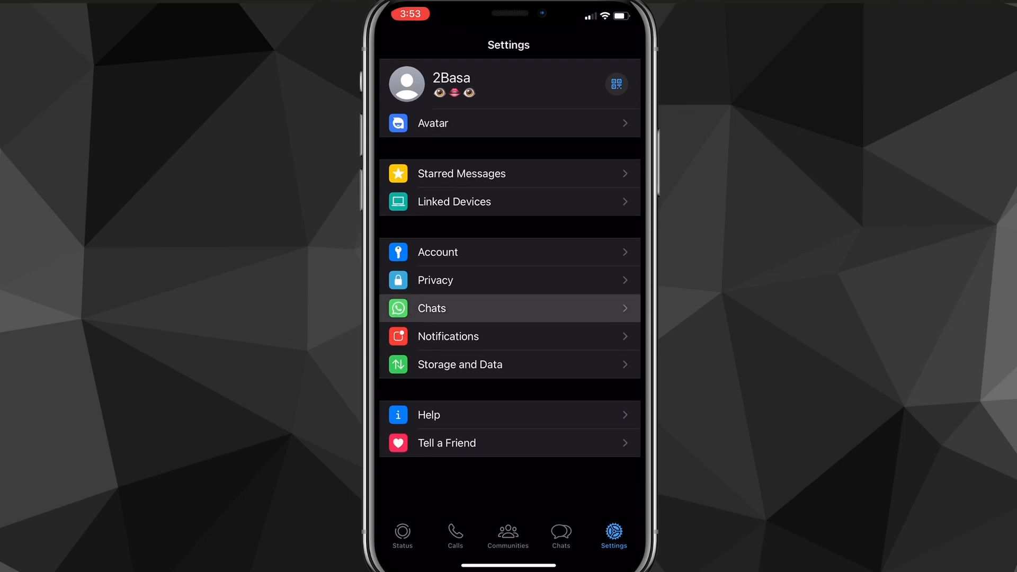
click(431, 308)
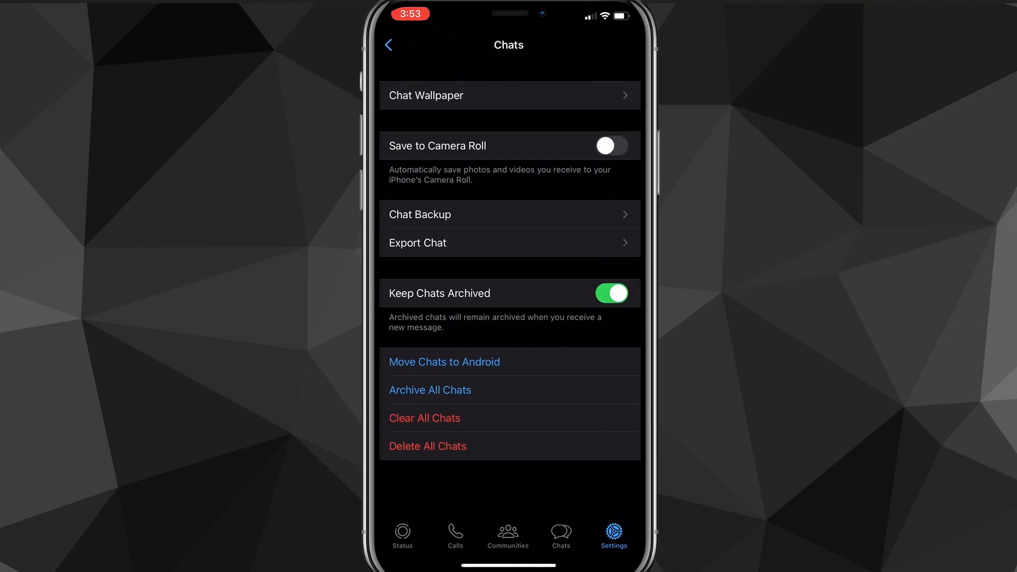
click(510, 214)
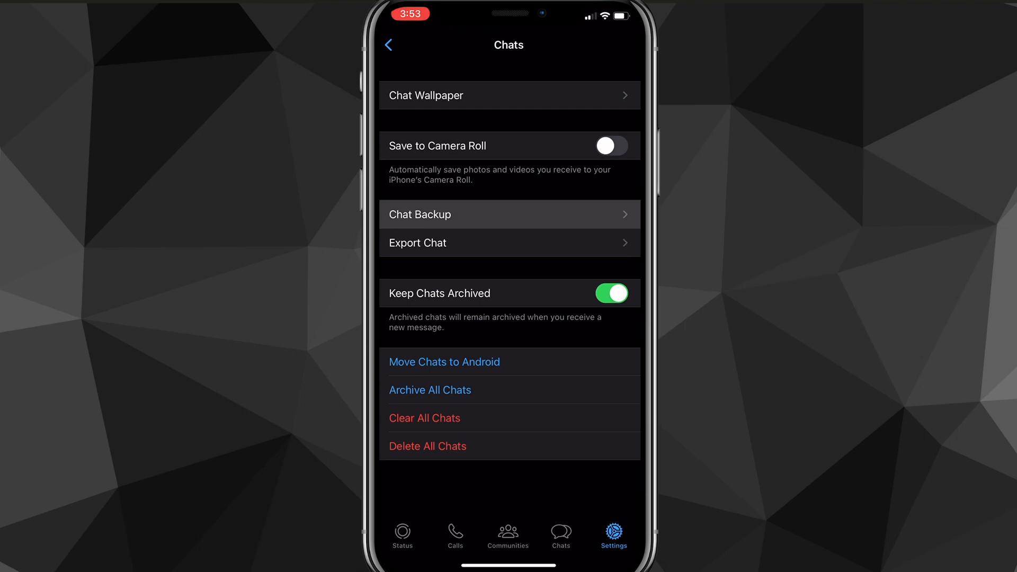
Step: Run Back Up Now in Chat Backup to iCloud, keeping auto backup monthly
click(508, 215)
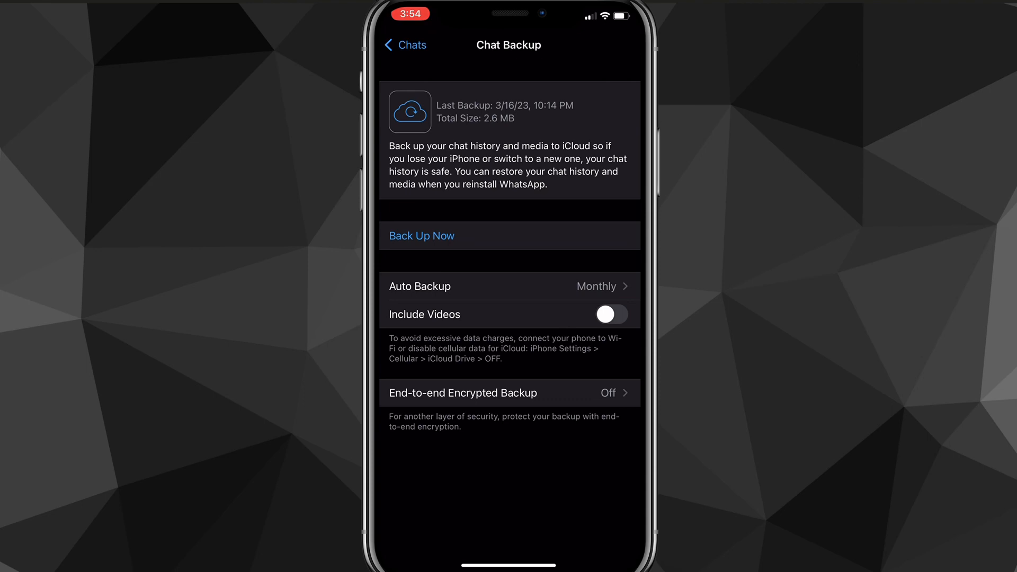
click(421, 235)
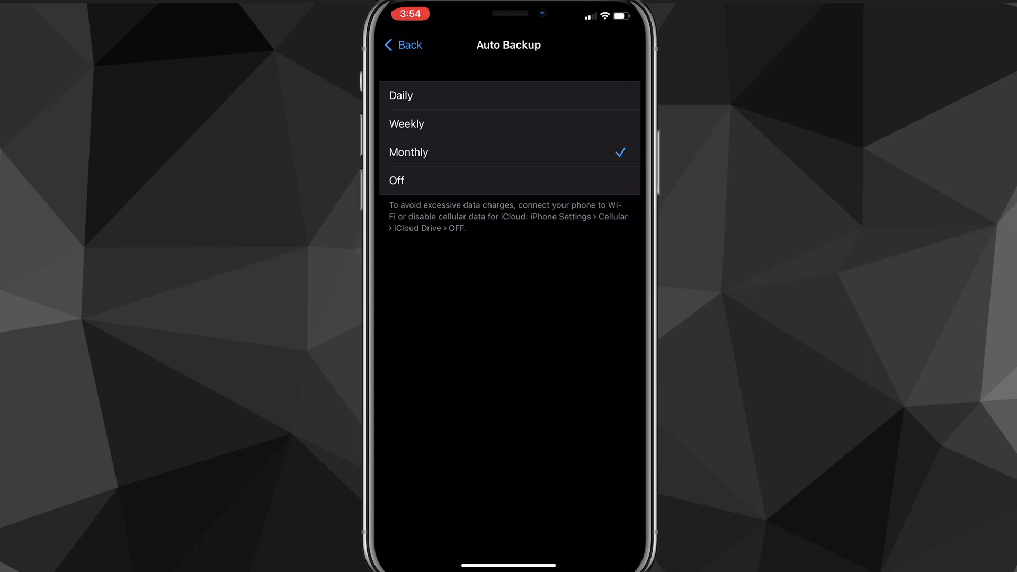
click(405, 45)
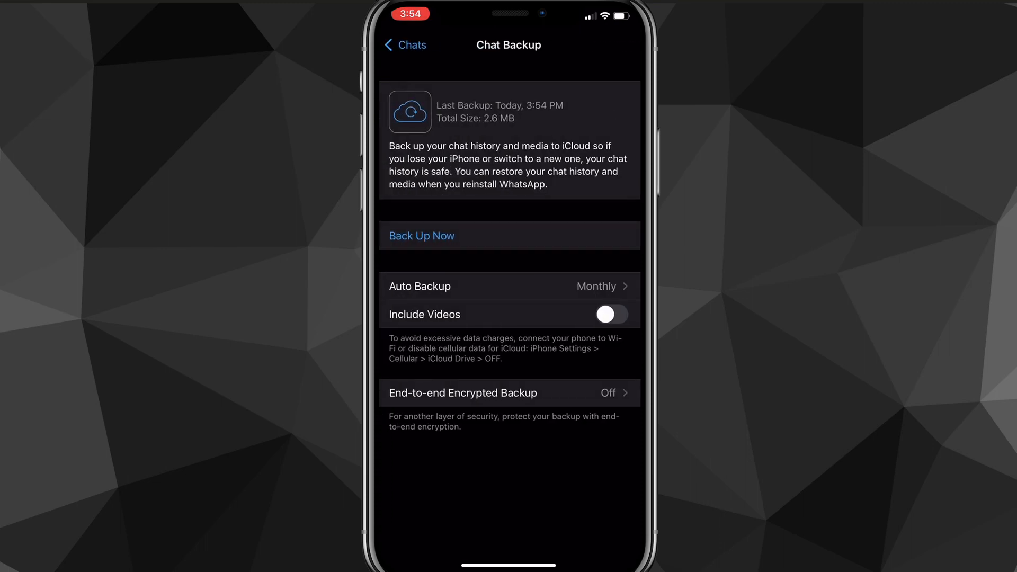
Step: Browse the App Store results for 'whatsapp history' backup and chat-history apps
key(home)
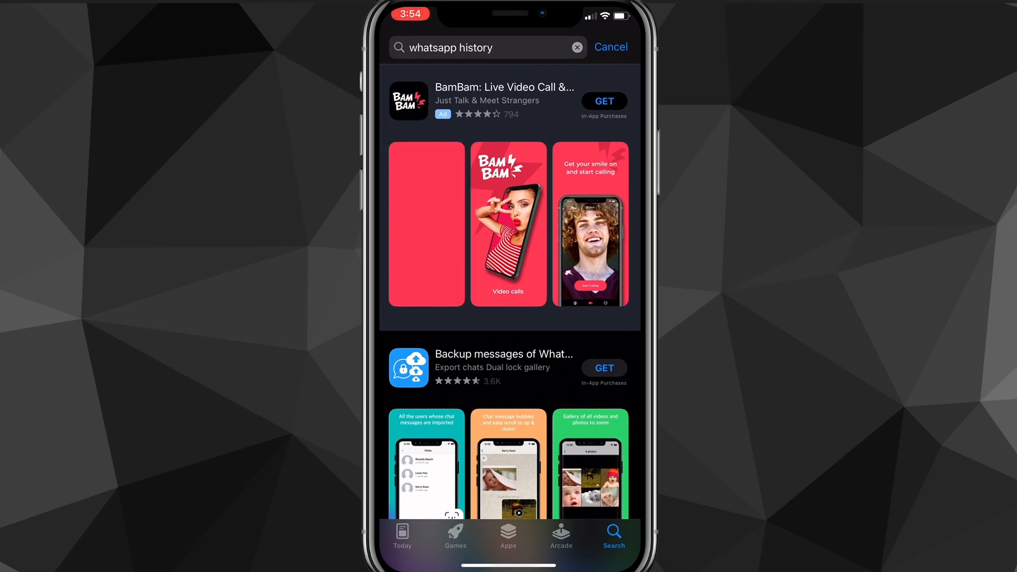
scroll(down, 3)
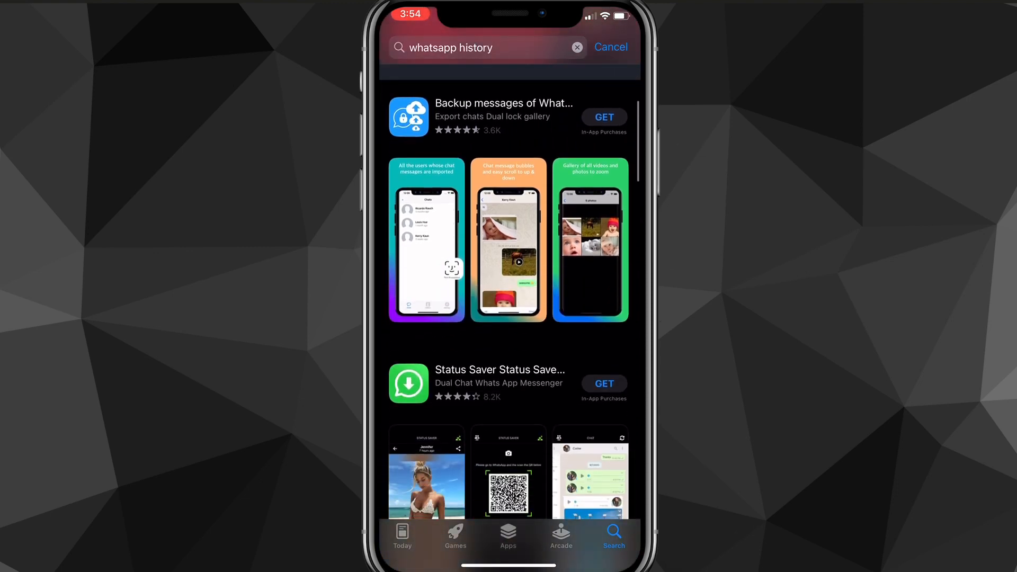
scroll(down, 3)
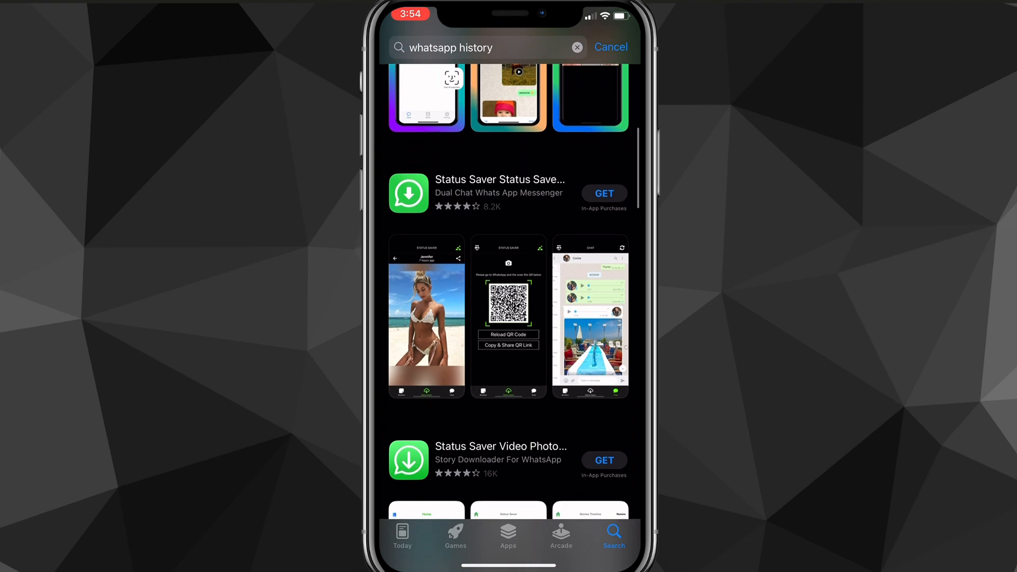
scroll(down, 3)
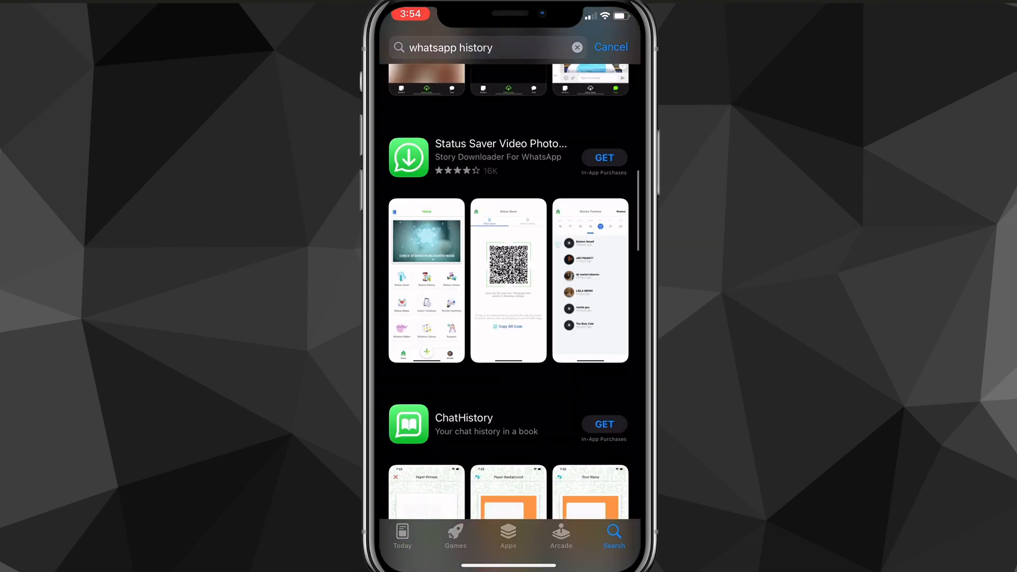
scroll(down, 3)
text(notification h)
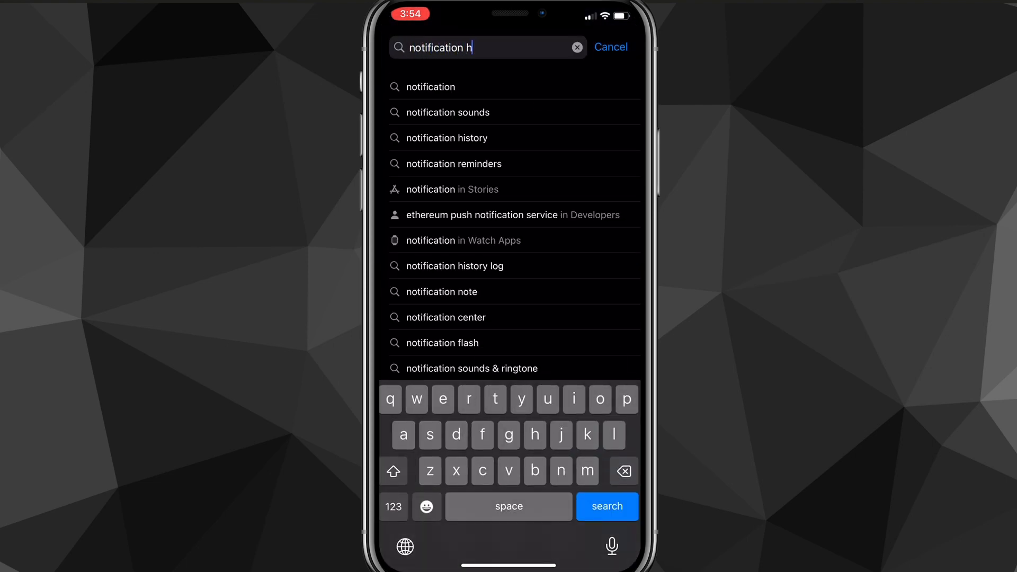
Step: Search the App Store for 'notification history' and scroll through the resulting apps
click(446, 138)
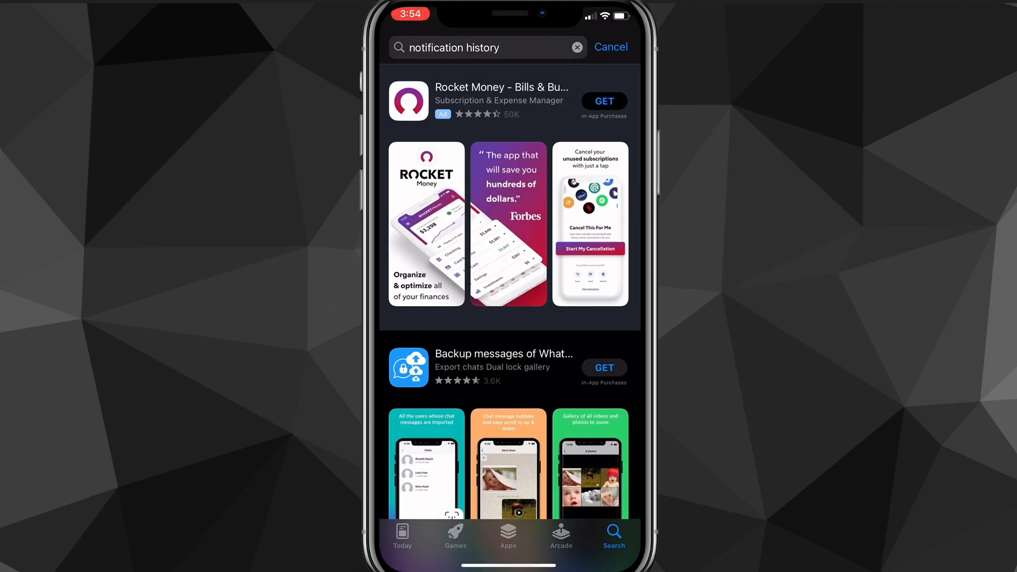
scroll(down, 3)
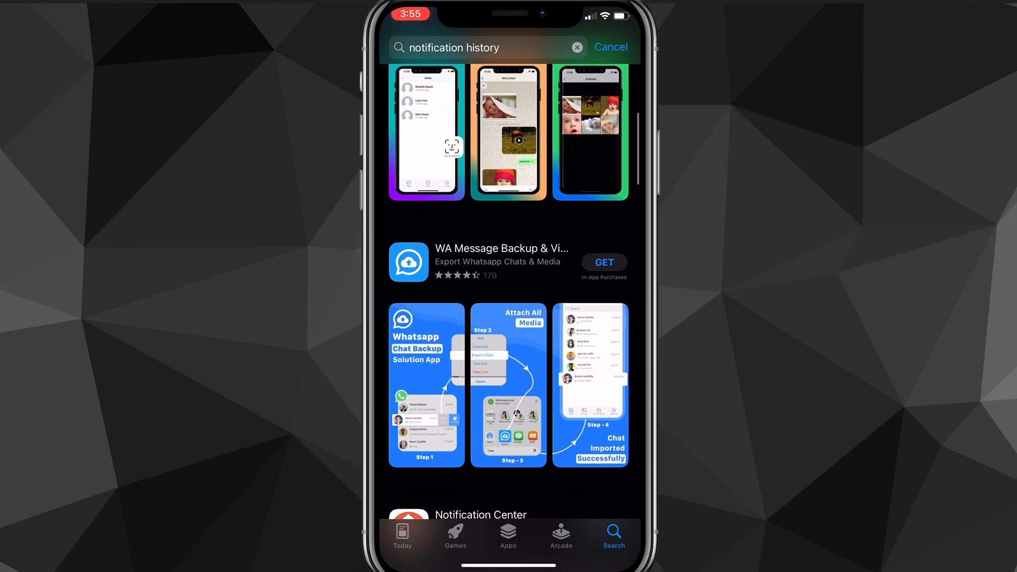
scroll(down, 3)
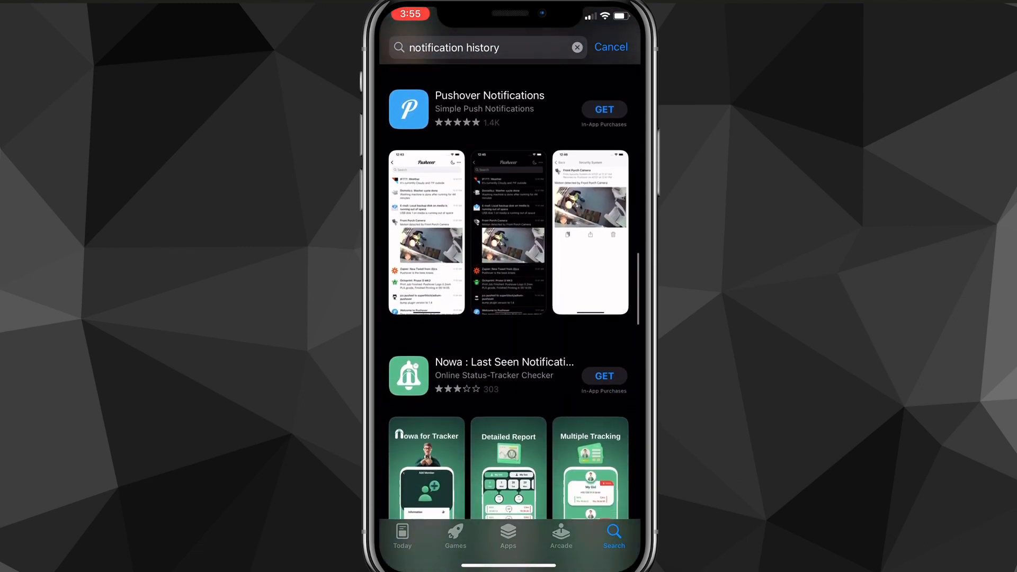
scroll(down, 3)
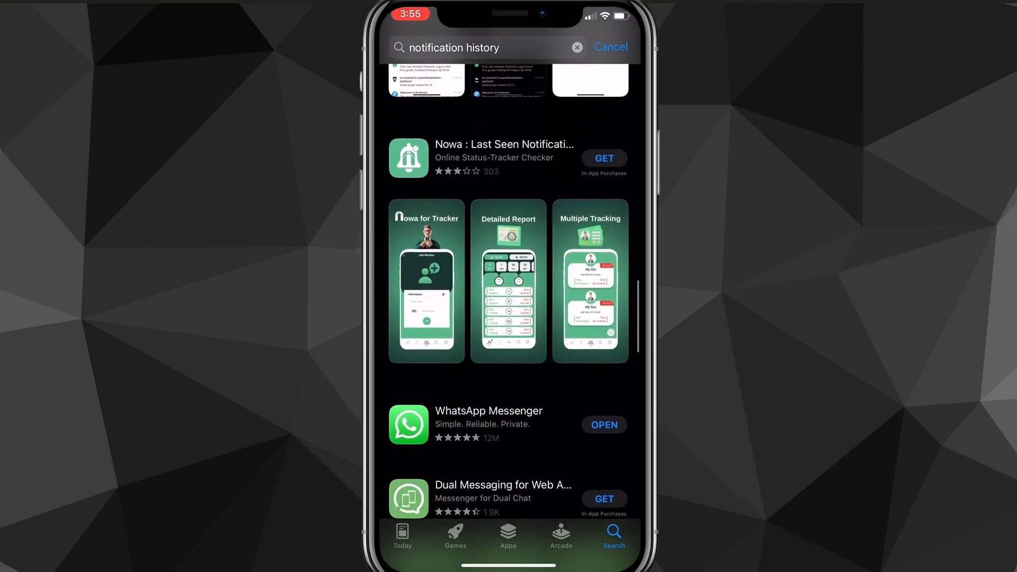
scroll(down, 3)
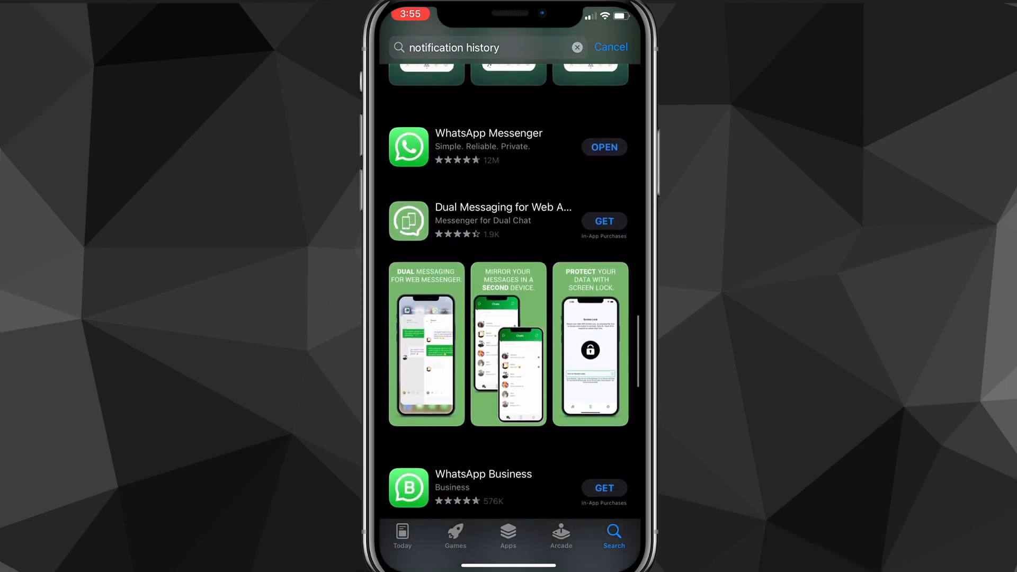
scroll(down, 3)
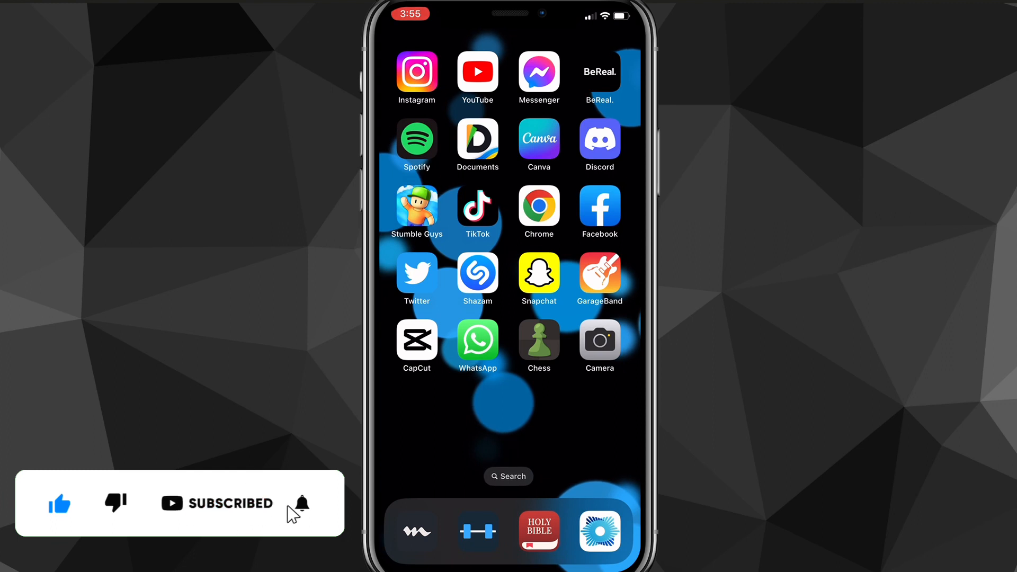
Step: Return from the App Store to the iOS home screen app grid
click(299, 504)
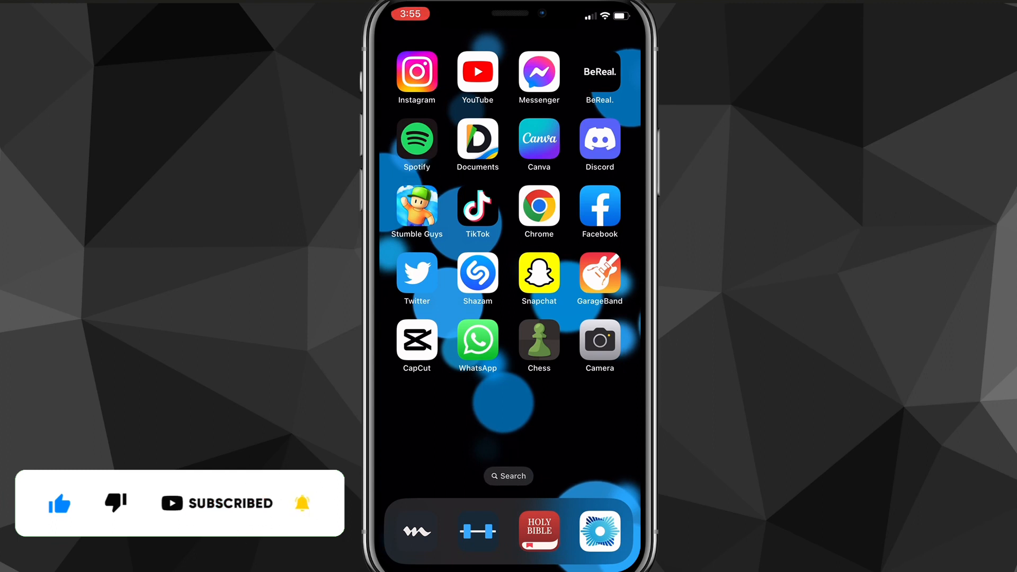